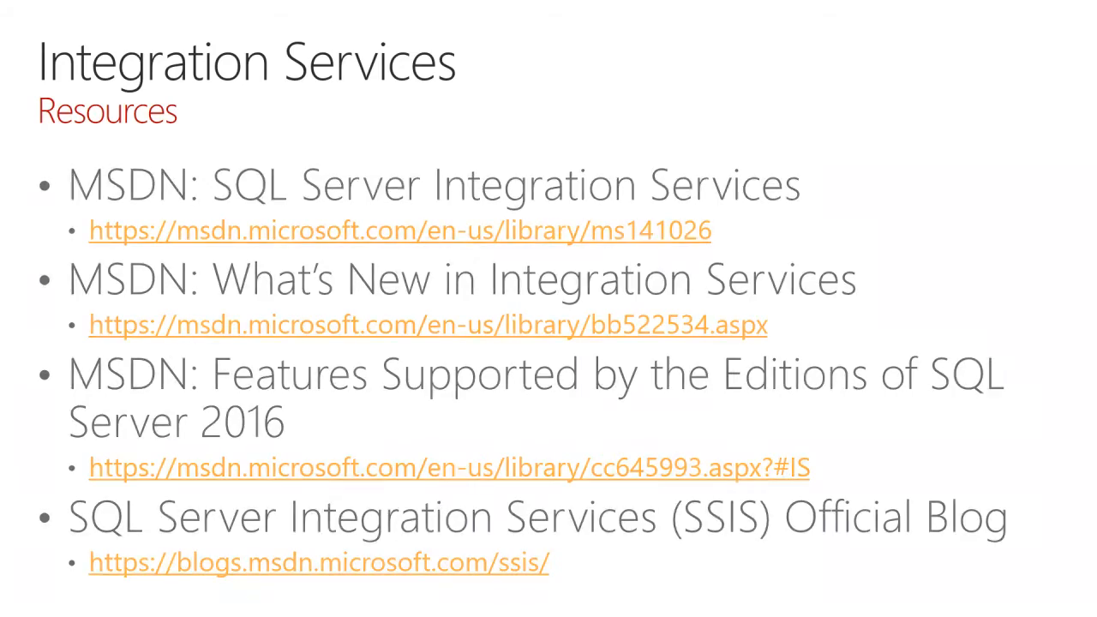
{"action": "key", "text": "right"}
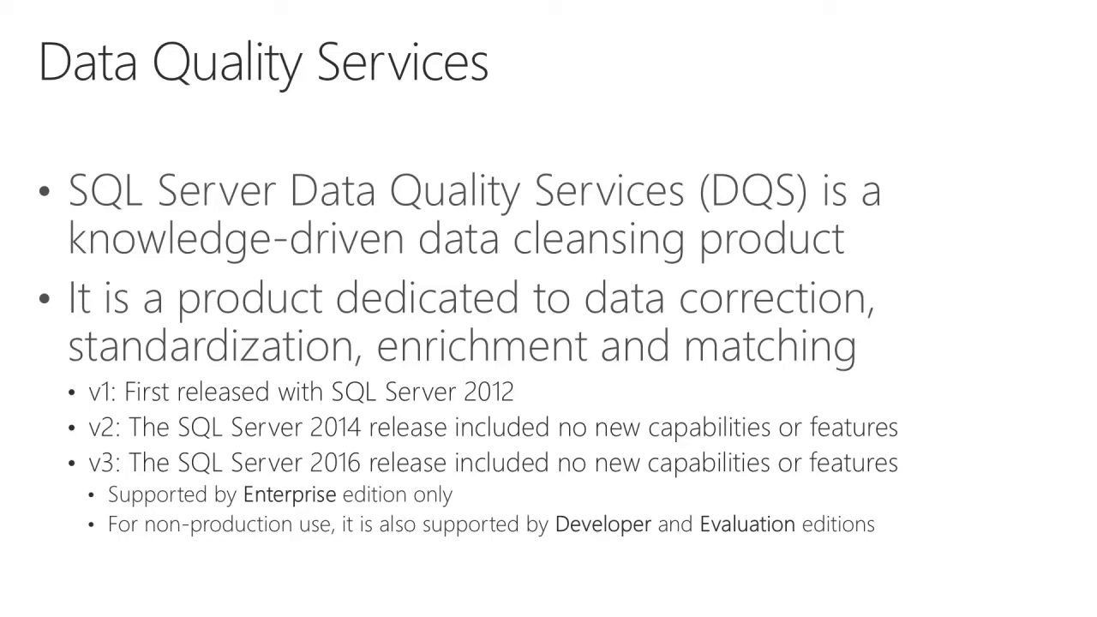
{"action": "key", "text": "right"}
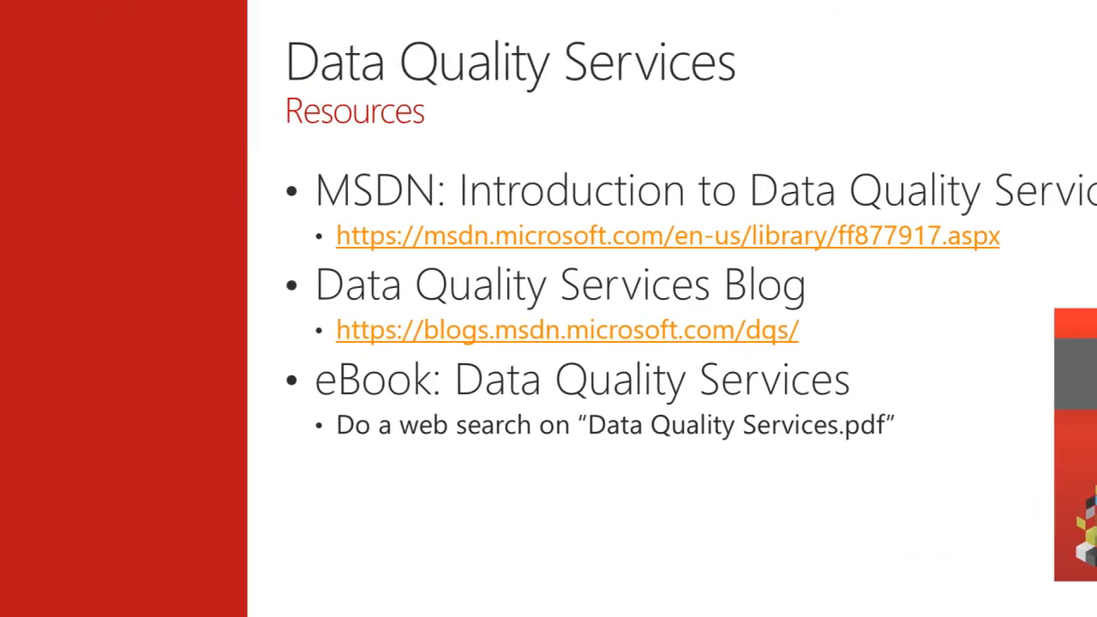
{"action": "key", "text": "right"}
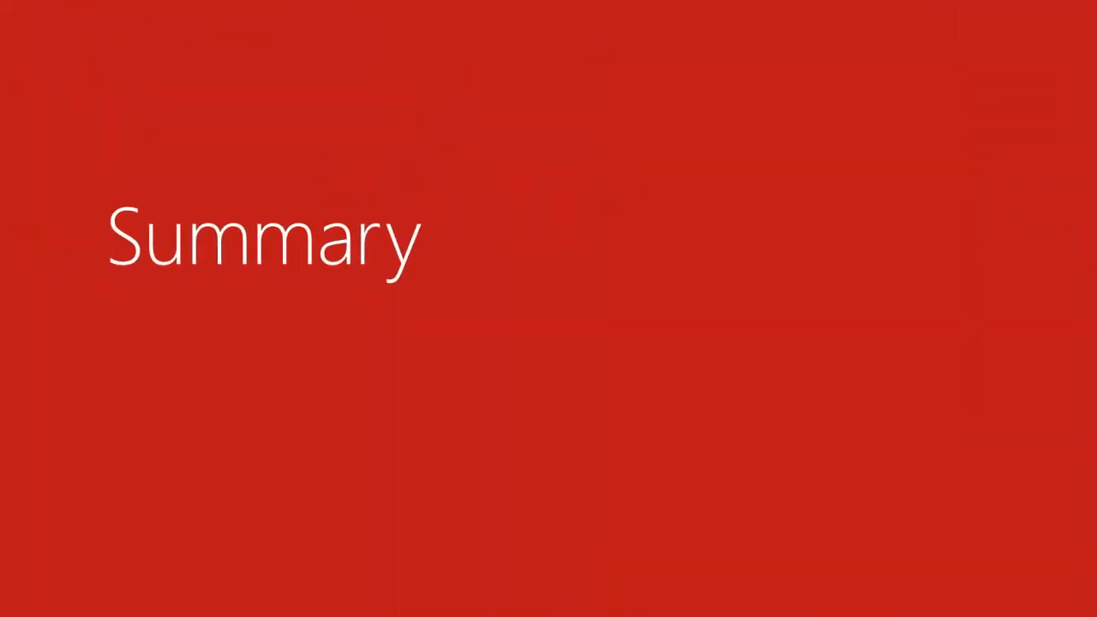